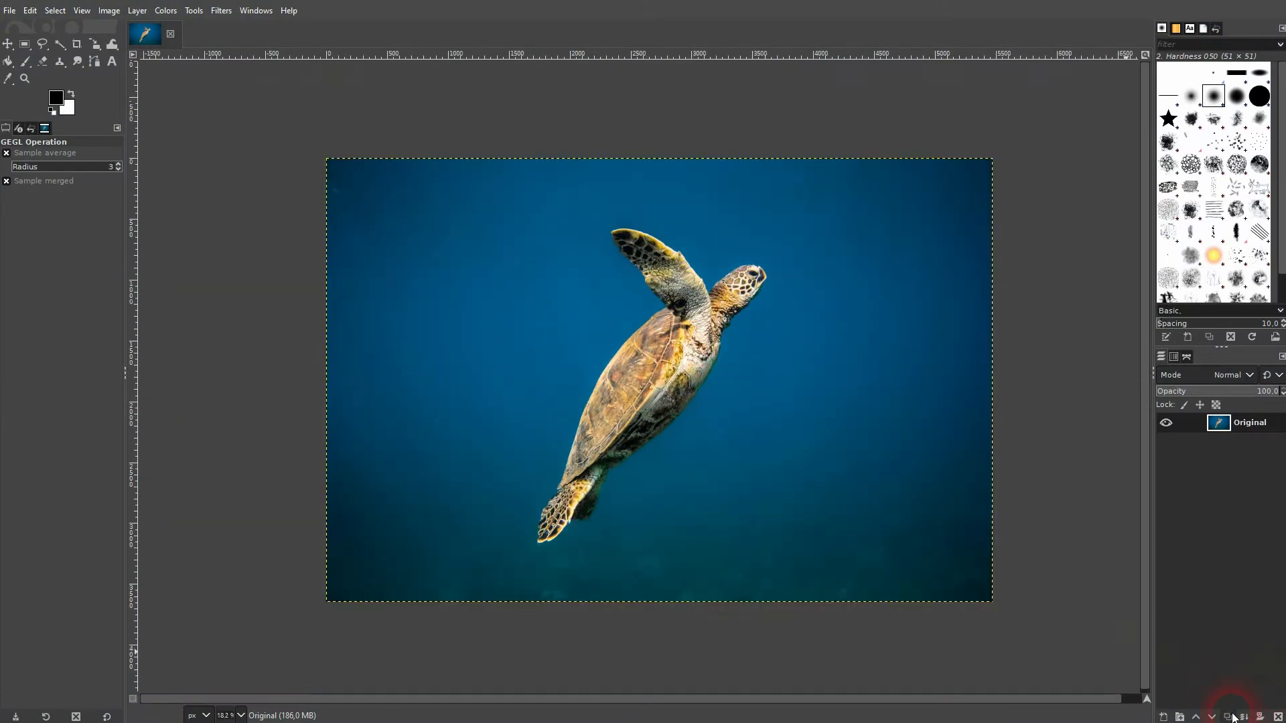
# - Duplicate the Original photo layer and name the copy 'White Balance'
pyautogui.click(1224, 715)
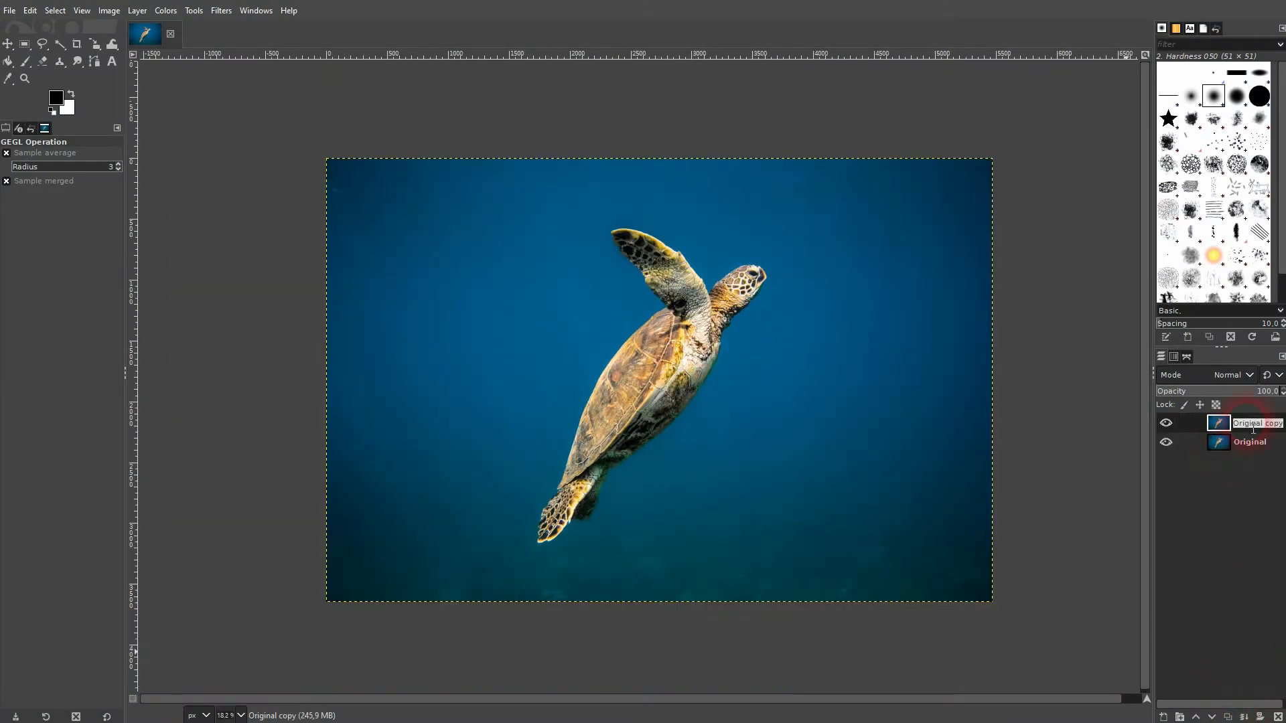
pyautogui.write('White Balance')
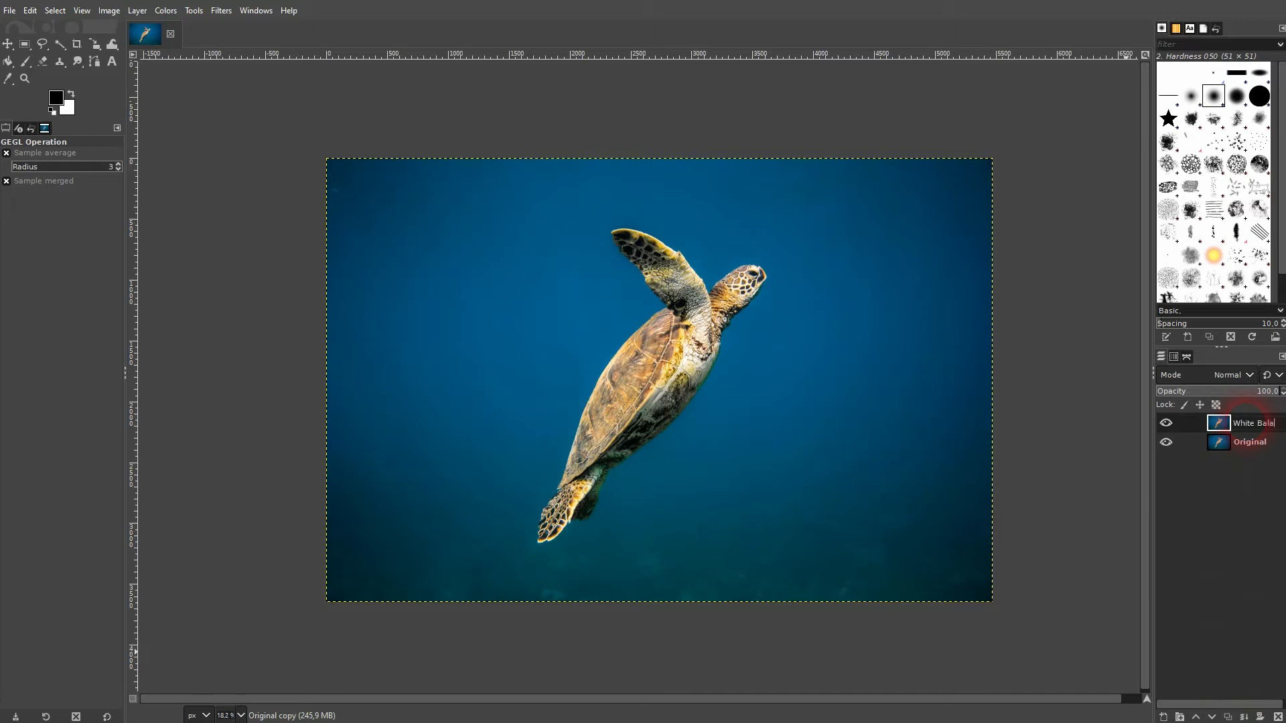
pyautogui.click(1249, 442)
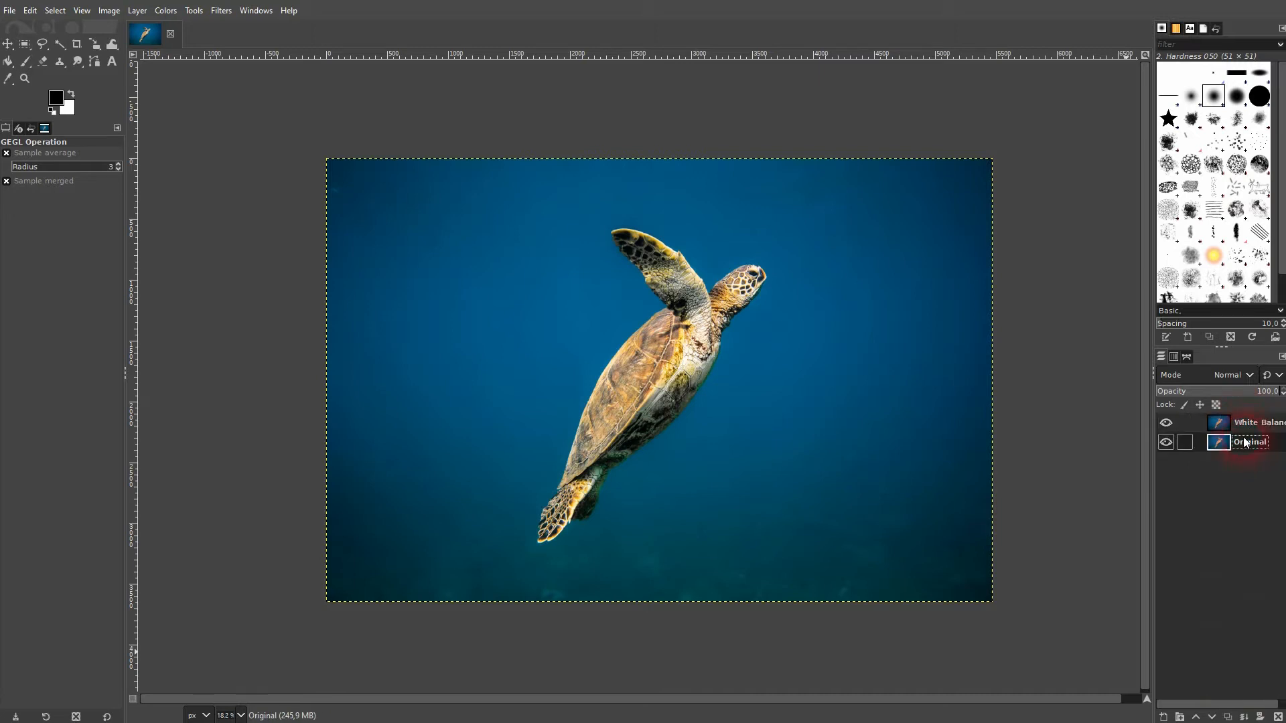
# - Apply Colors > Auto > White Balance to the White Balance layer, brightening the water's blue
pyautogui.click(164, 11)
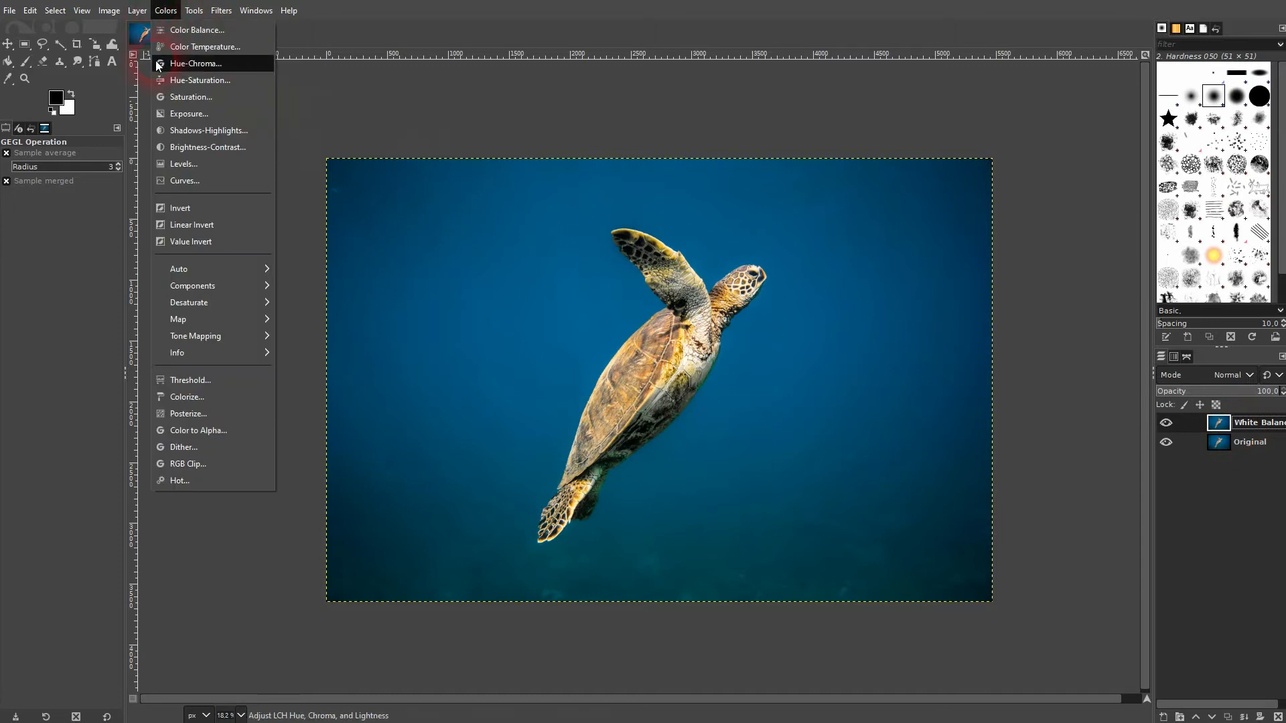
pyautogui.moveTo(178, 268)
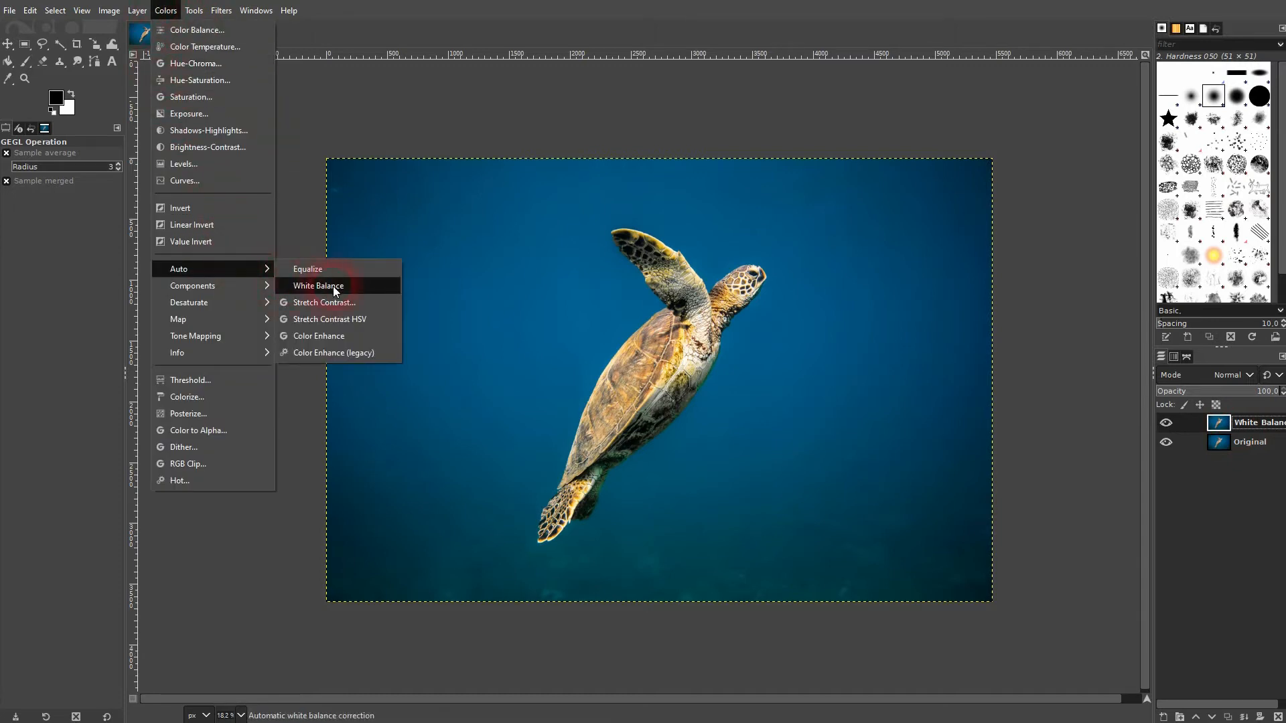
pyautogui.click(317, 285)
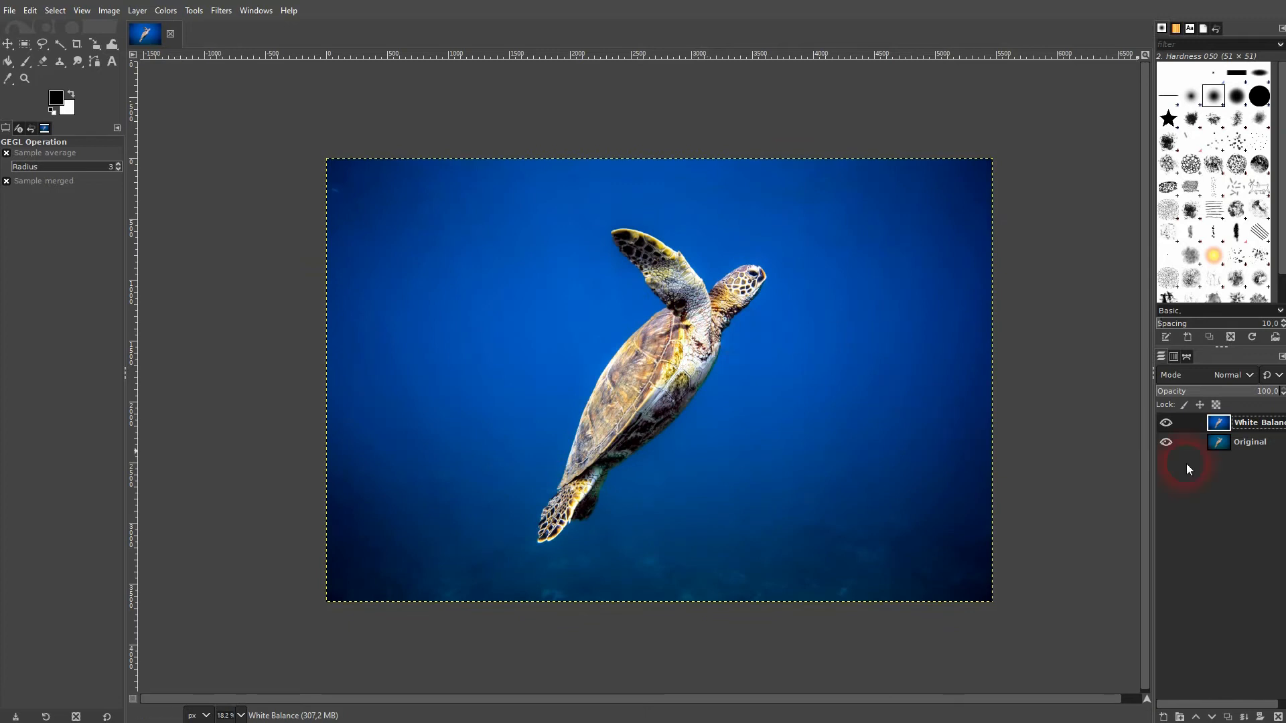
pyautogui.click(1165, 422)
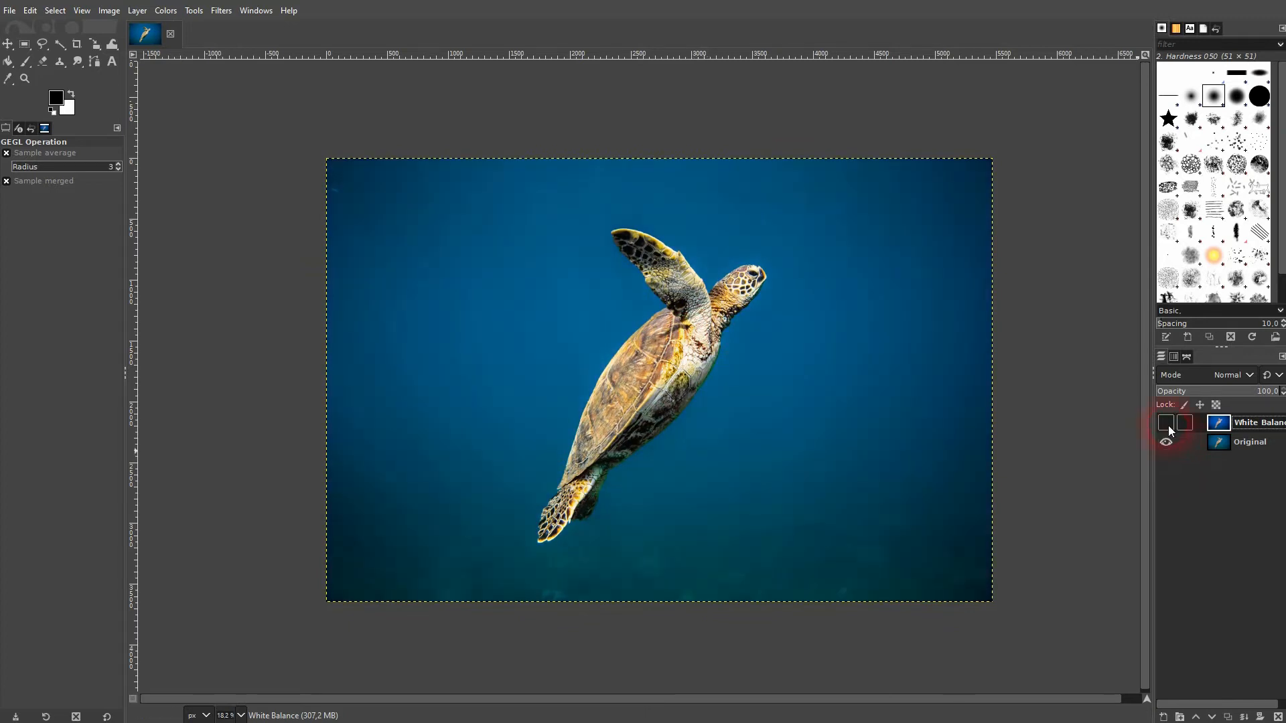
pyautogui.click(1166, 421)
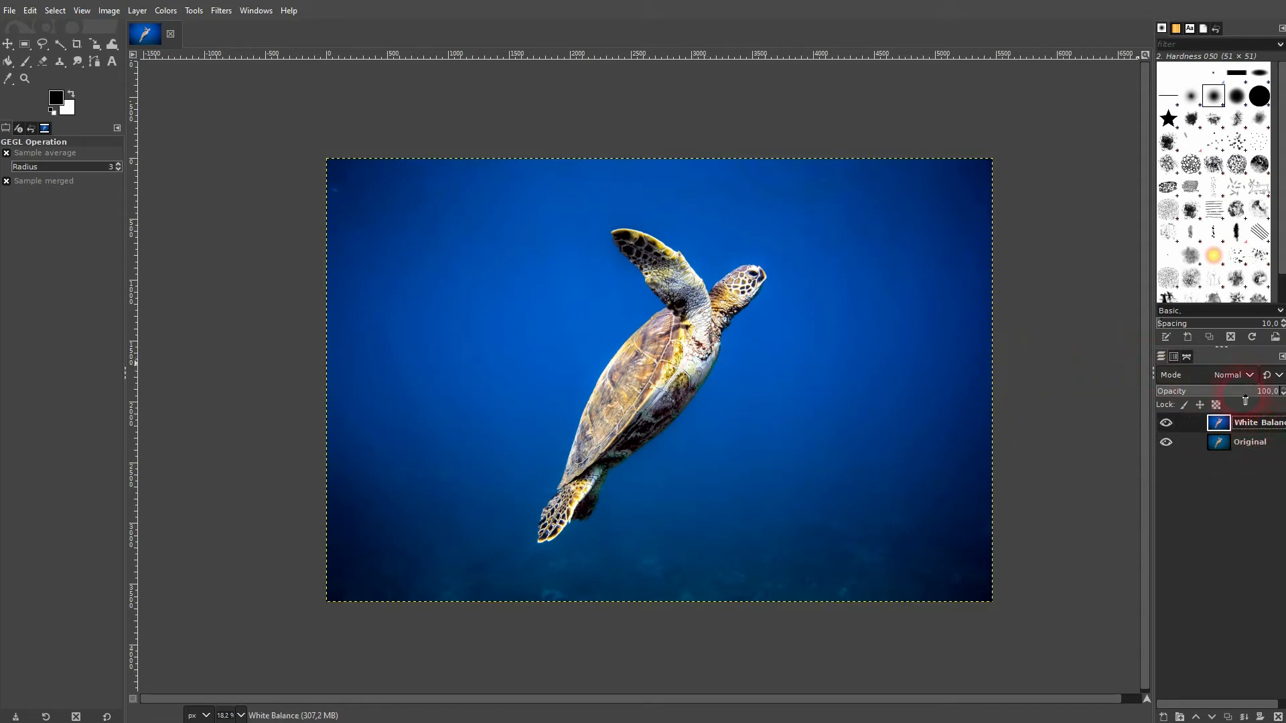
# - Lower the White Balance layer's opacity to about 37.8 and toggle its visibility to compare with the original
pyautogui.moveTo(1263, 391); pyautogui.dragTo(1221, 391)
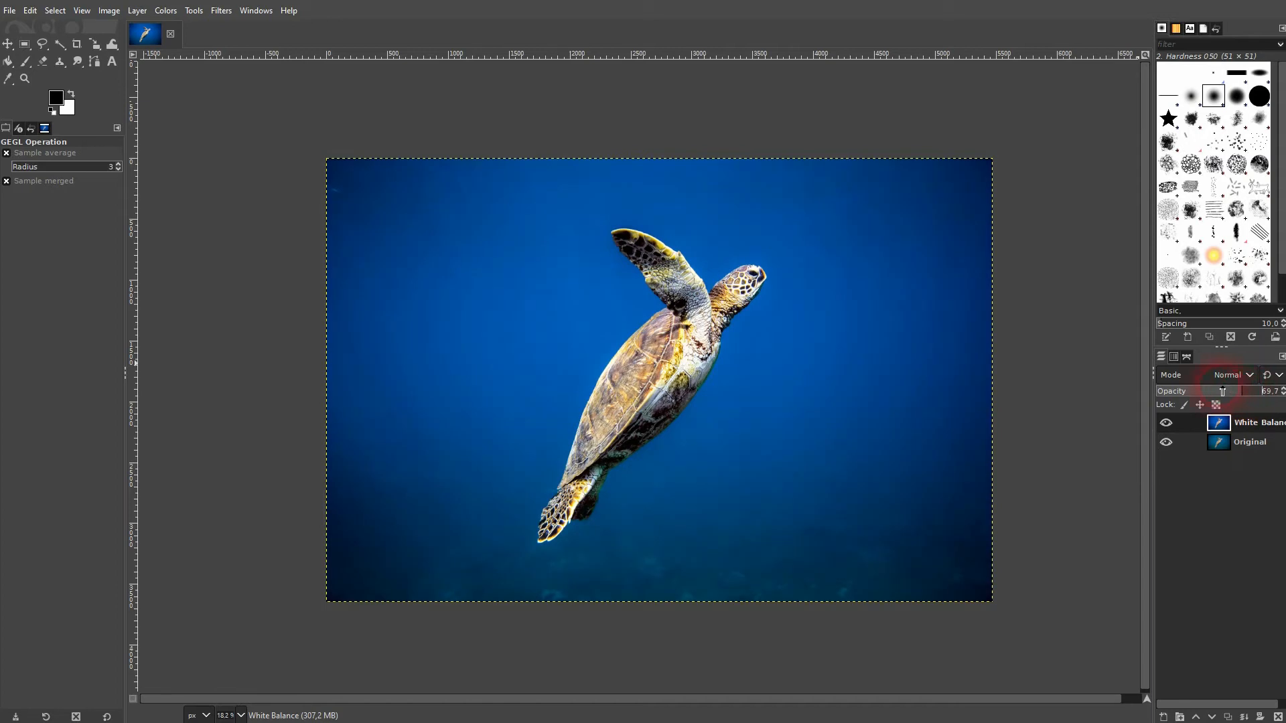
pyautogui.moveTo(1222, 391); pyautogui.dragTo(1205, 391)
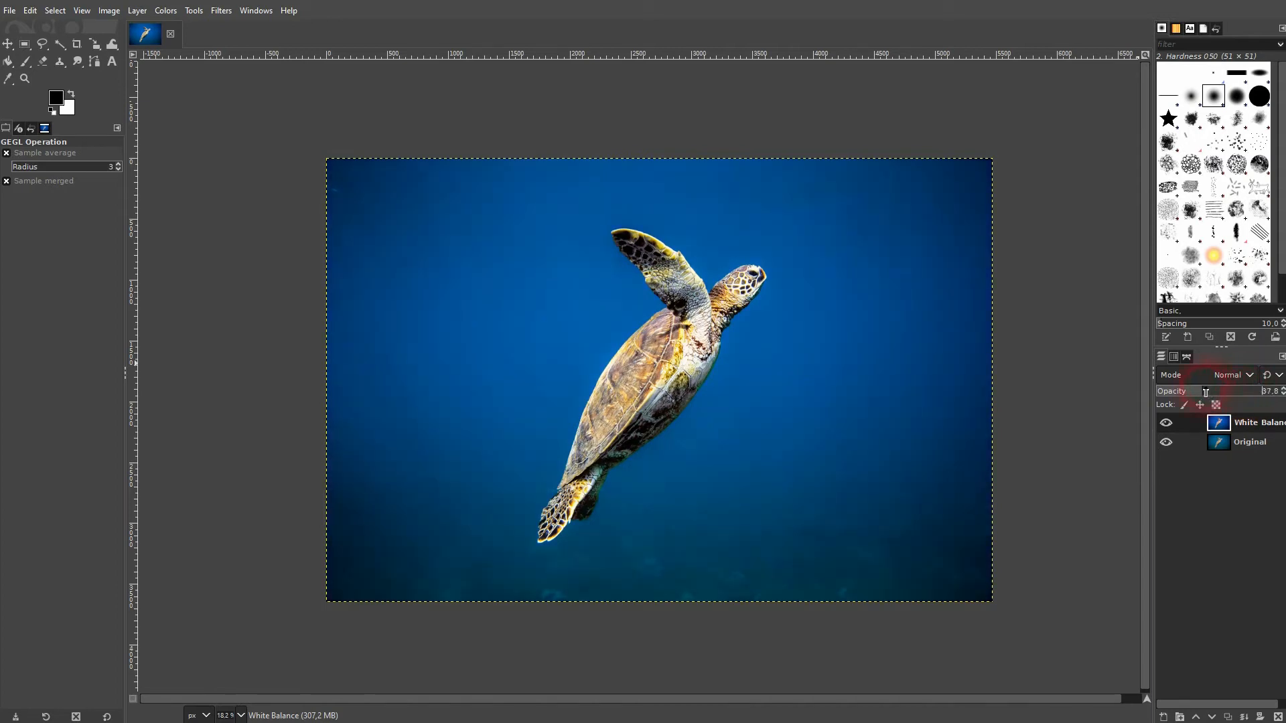
pyautogui.click(1250, 442)
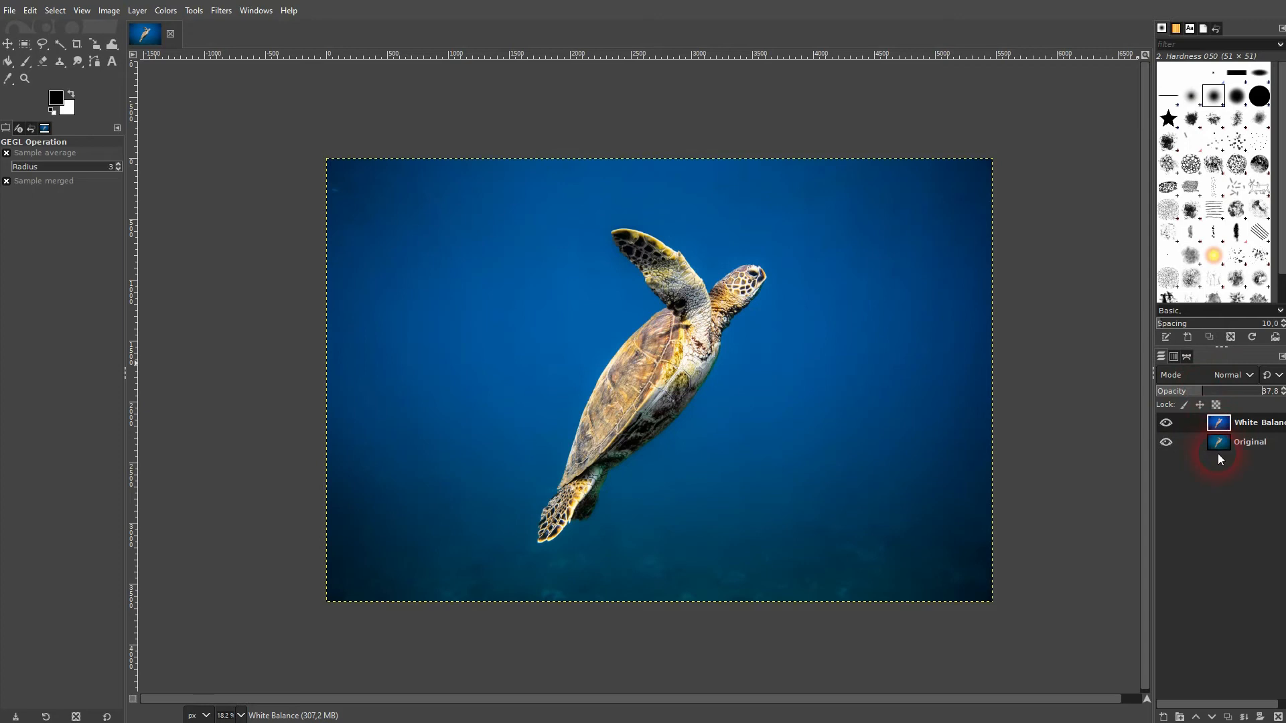
pyautogui.click(1165, 422)
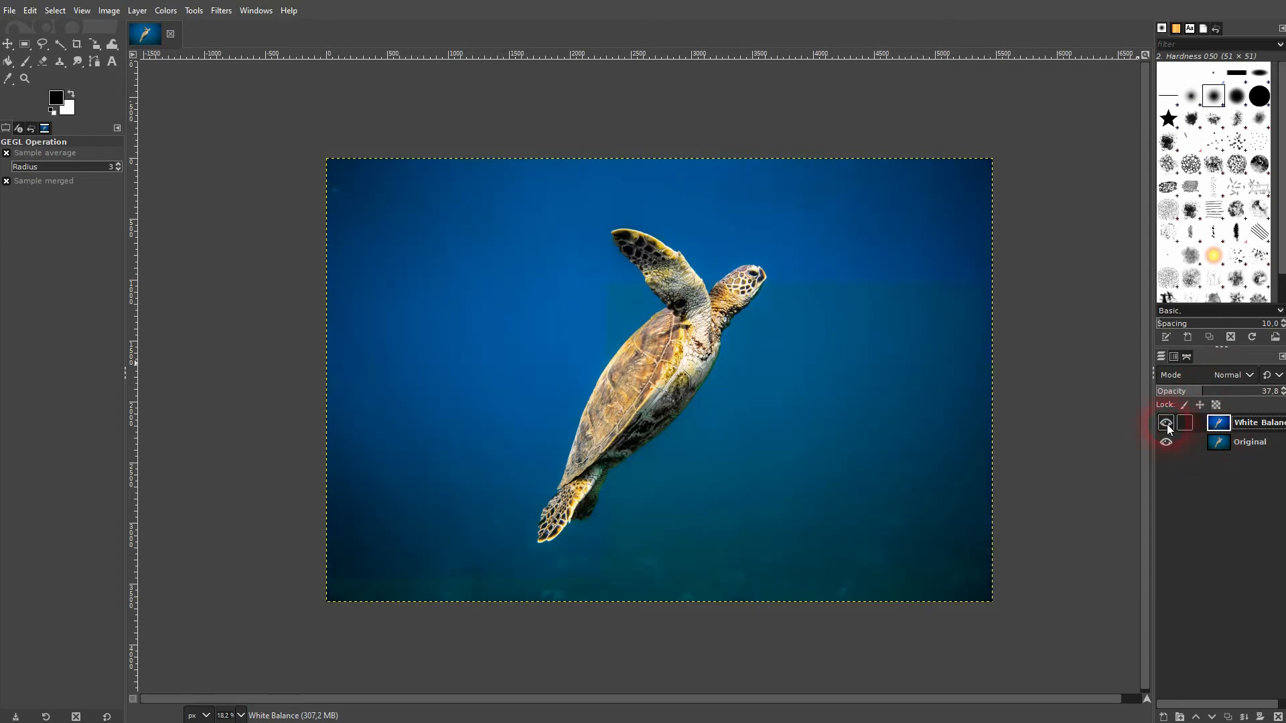
pyautogui.click(1165, 422)
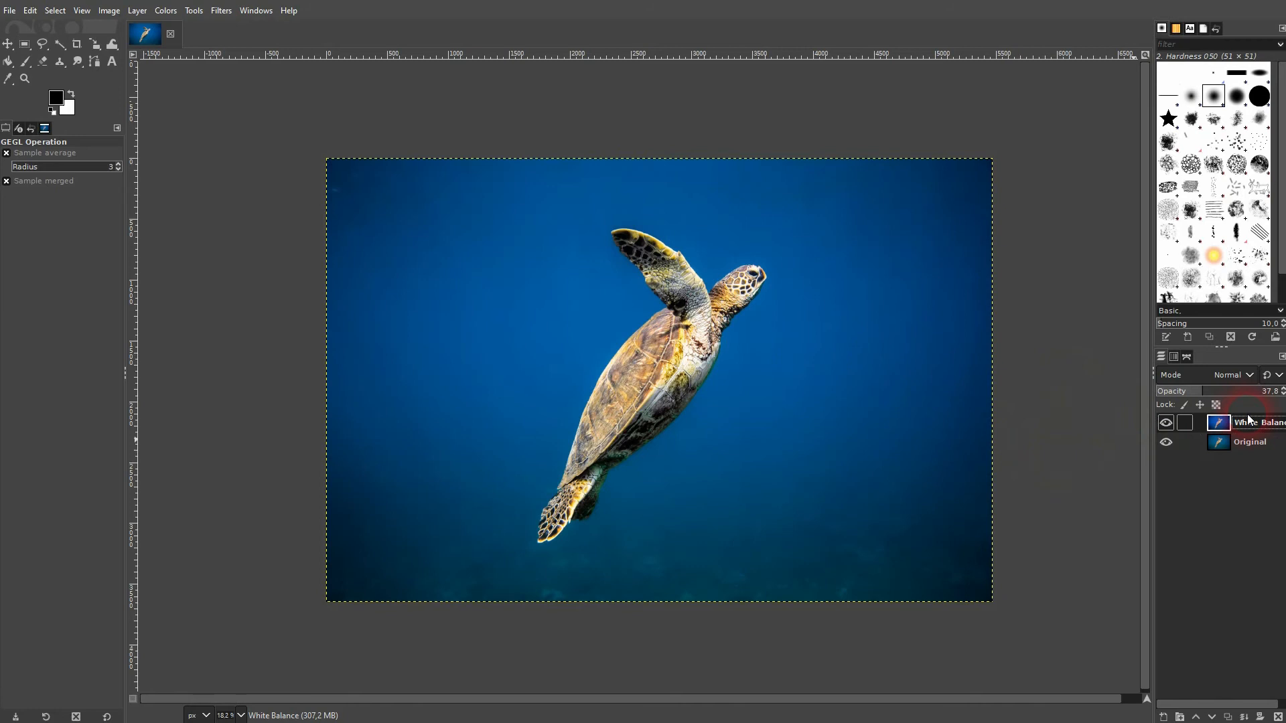
# - Show the Colors > Auto correction options again
pyautogui.click(165, 10)
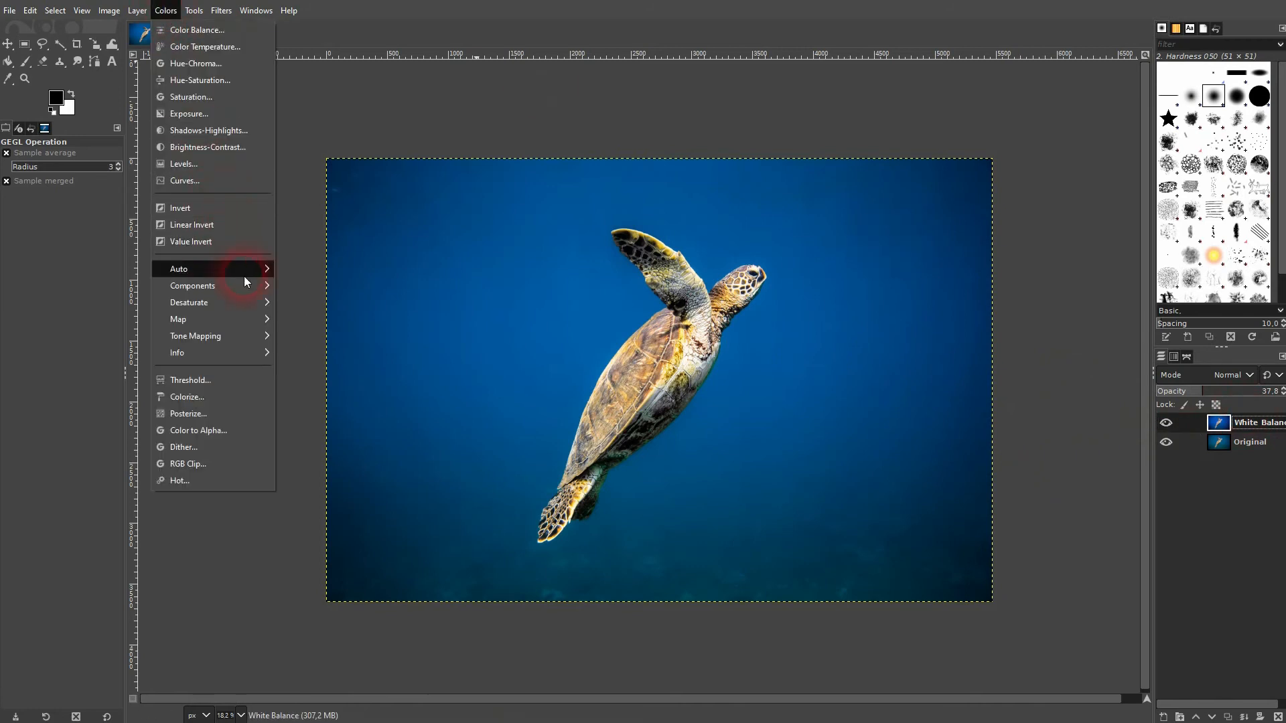
pyautogui.click(178, 268)
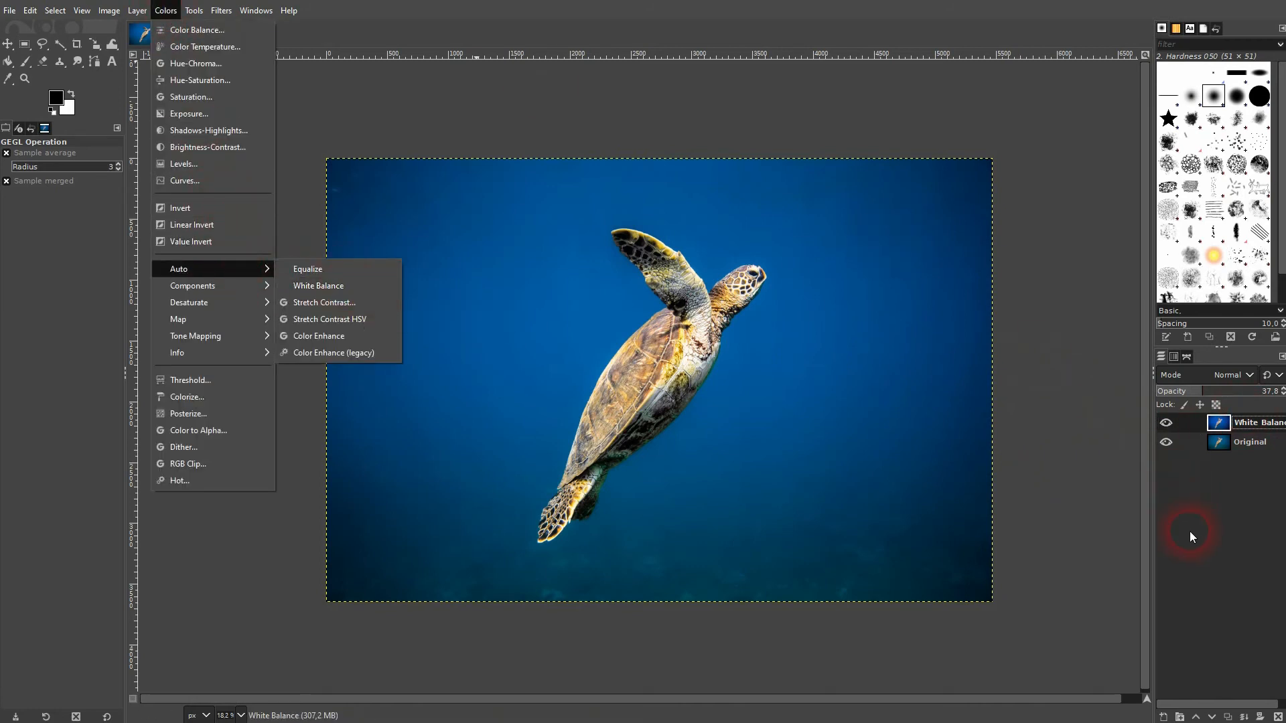